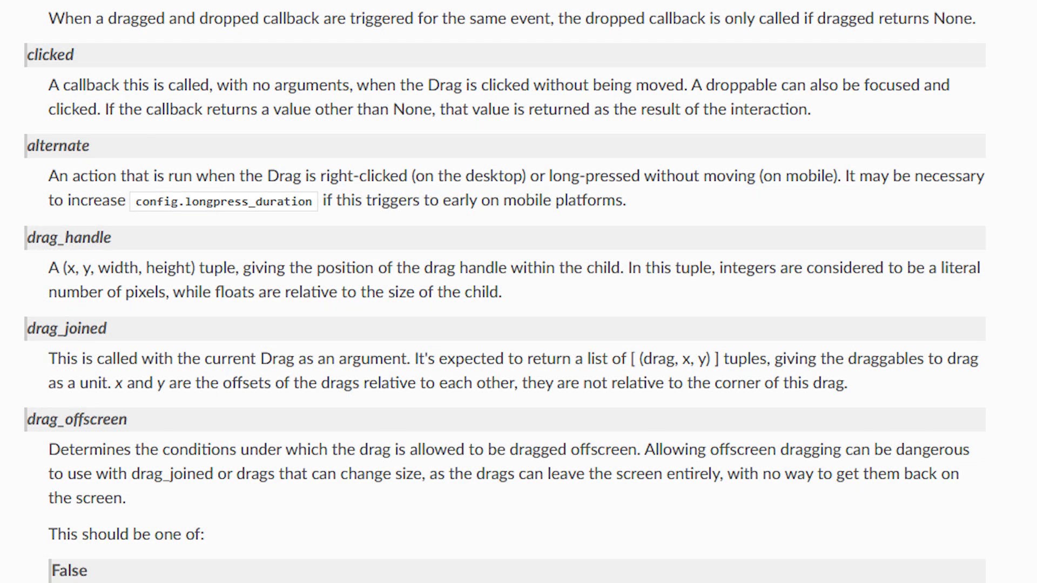
Place the cursor below the drag_drop screen to add the pink, yellow and green Drag defaults.
{"action": "left_click", "coordinate": [222, 200]}
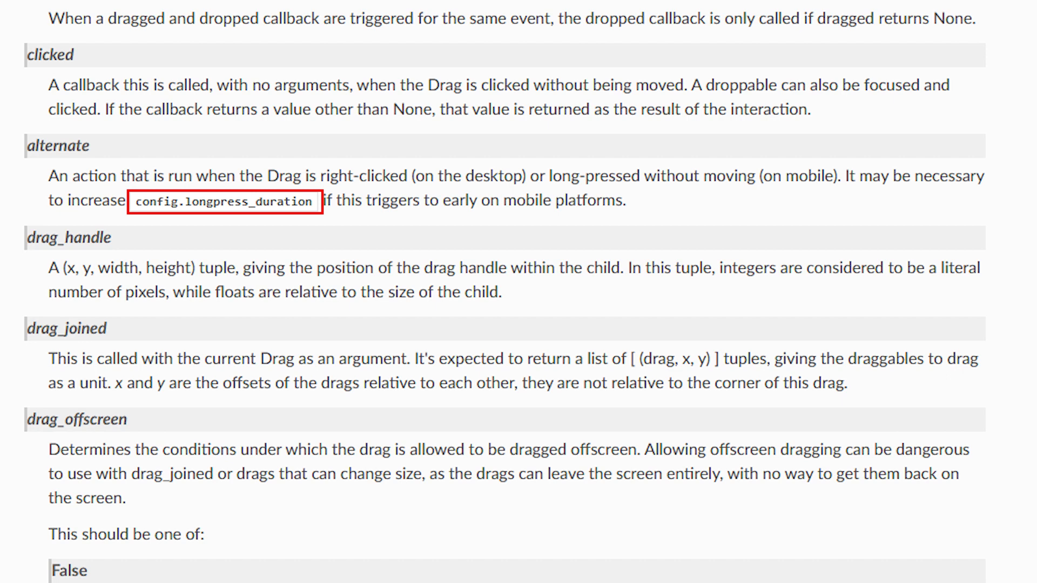
{"action": "mouse_move", "coordinate": [224, 202]}
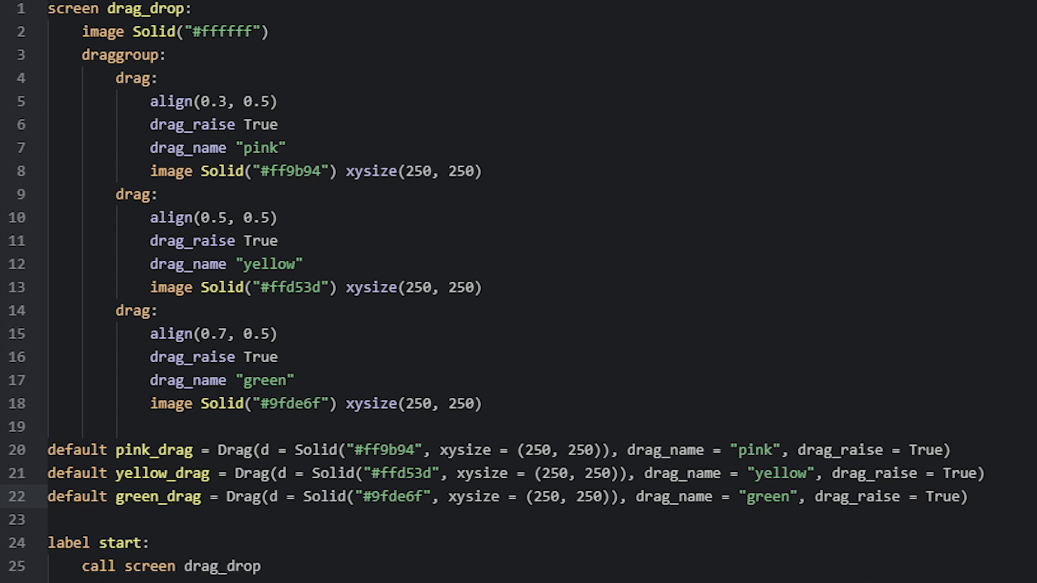
Append an align = (...) argument to the default Drag declarations.
{"action": "type", "text": ", align = ("}
{"action": "type", "text": "default my_draggroup = DragGroup(pink_drag, yellow_drag, green_drag)"}
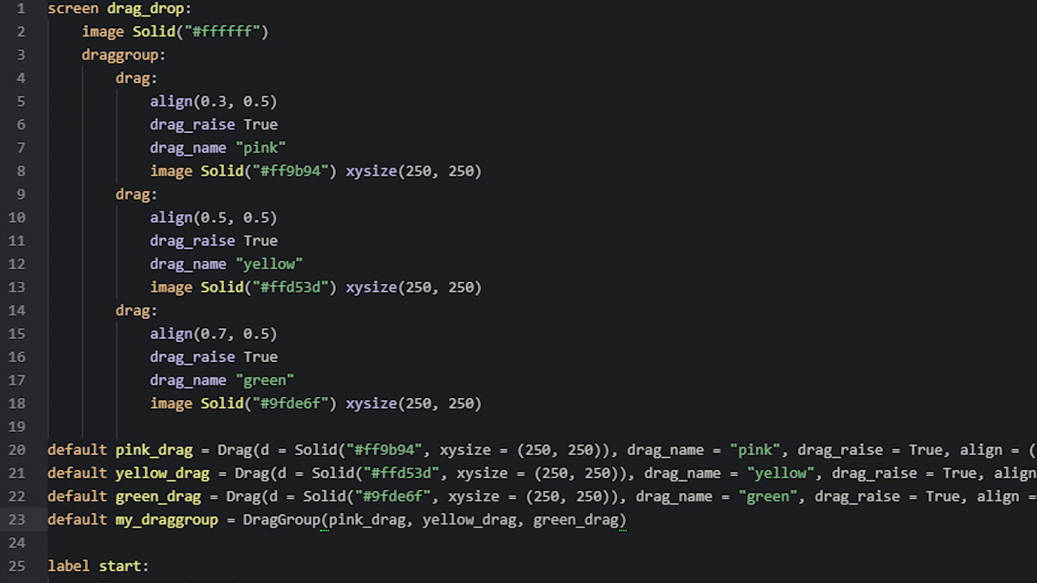
{"action": "key", "text": "ctrl+/"}
{"action": "type", "text": "init python:"}
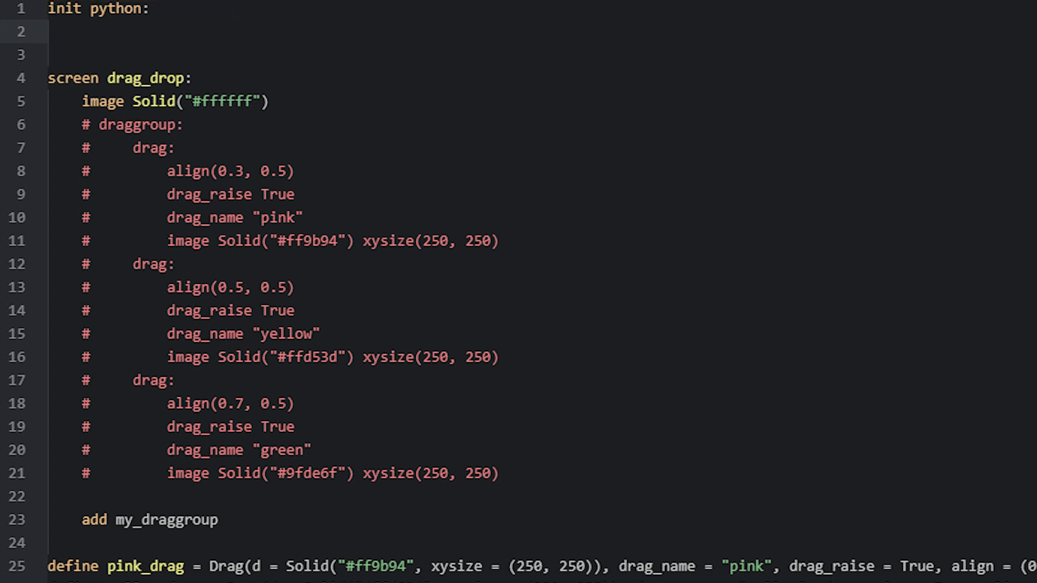
Define dragged_func(dragged_items, dropped_on) that prints "hello!" in the init python block.
{"action": "type", "text": "def dragged_func(dragged_items, dropped_on):"}
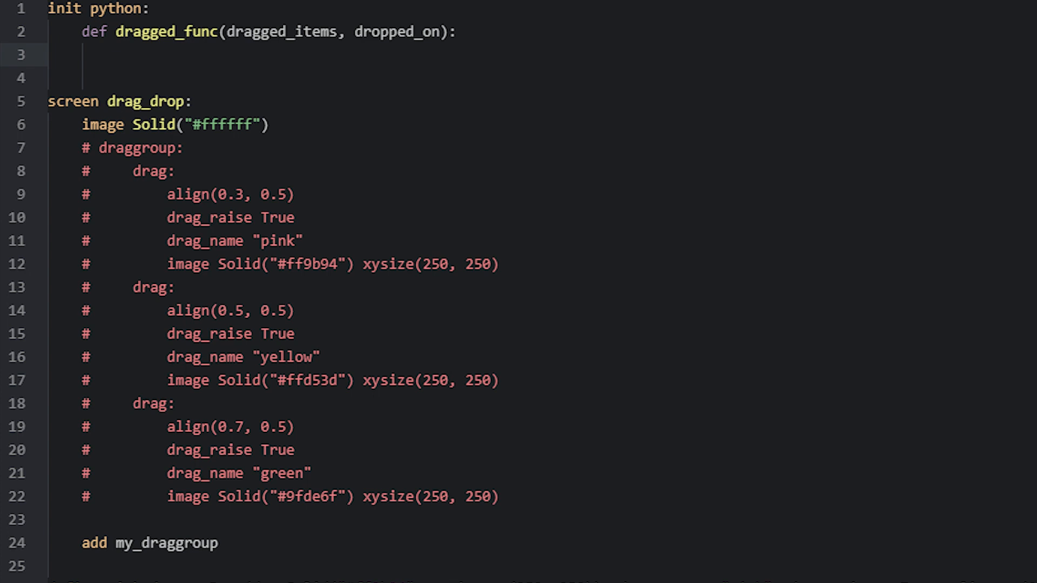
{"action": "type", "text": "print(\"hello!\")"}
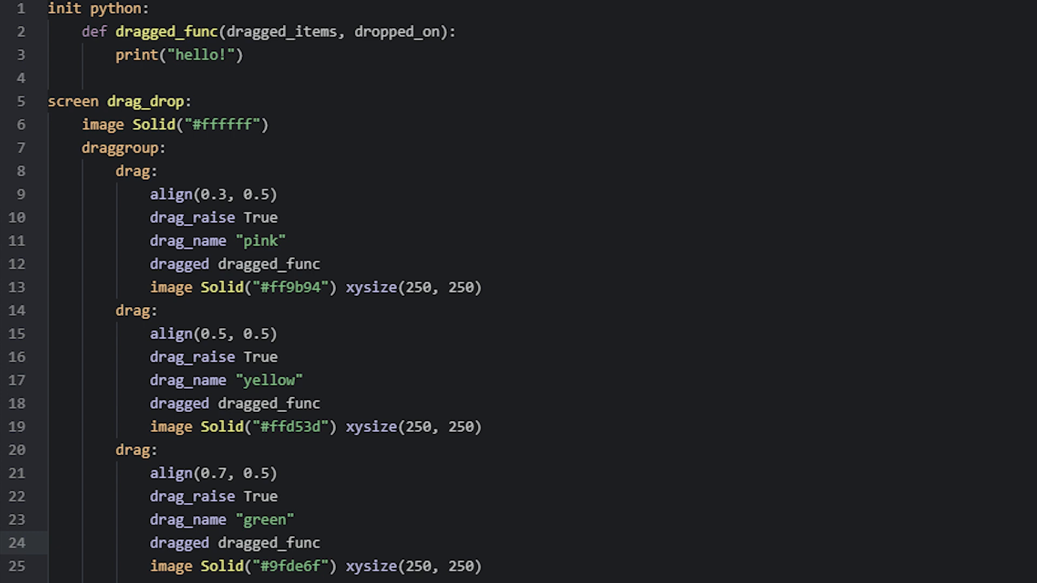
Write an if testing dragged_items[0].drag_name == "pink_square" and dropped_on.drag_name == "green".
{"action": "type", "text": "dragged_items[0]"}
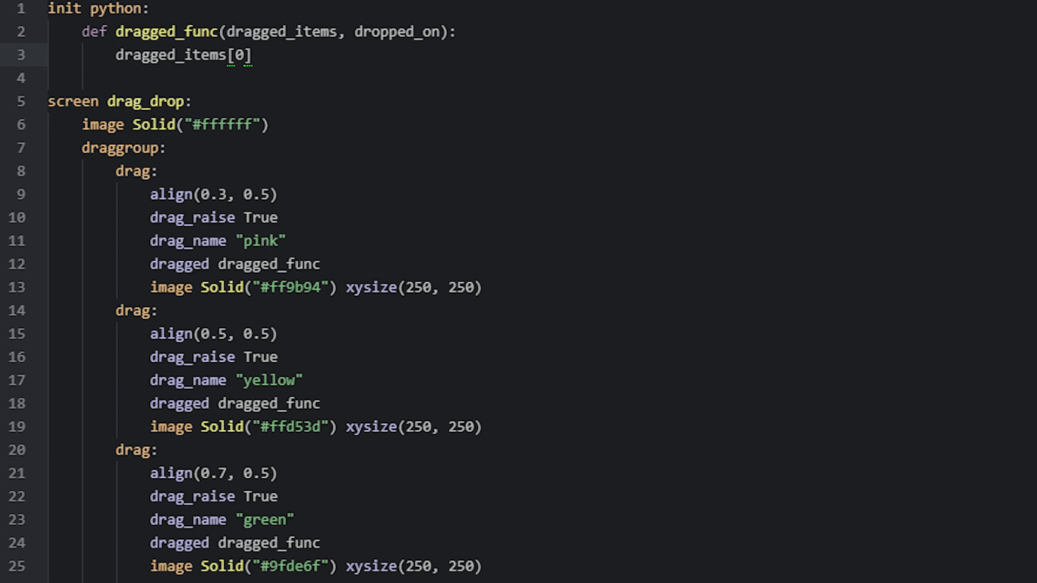
{"action": "type", "text": "if dragged_items[0].dragged_name == \"pink\" and dropped_on.drag_name == \"green\":"}
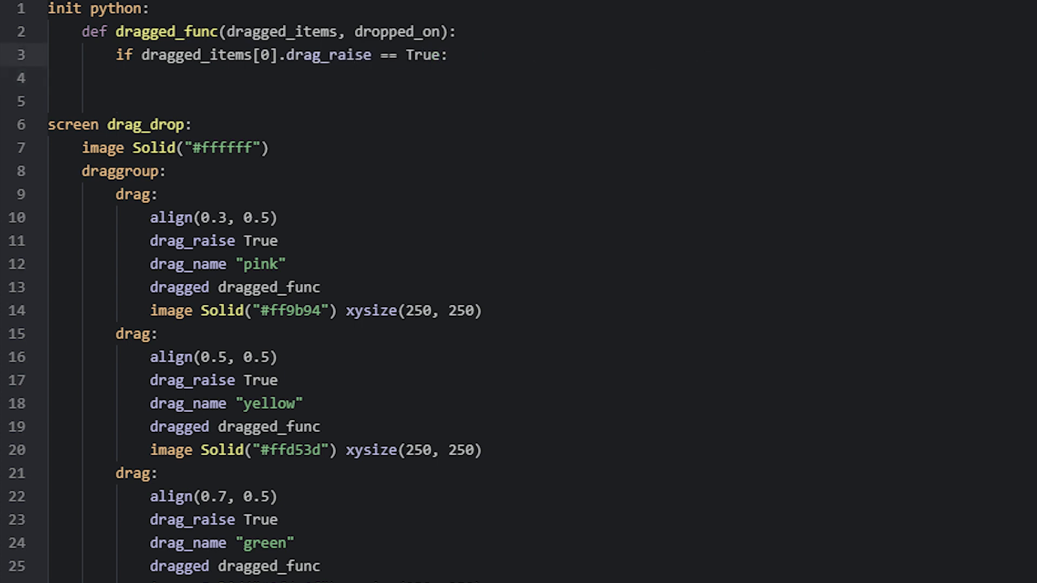
{"action": "type", "text": "dragged_items[0].drag_name == \"pink_square\""}
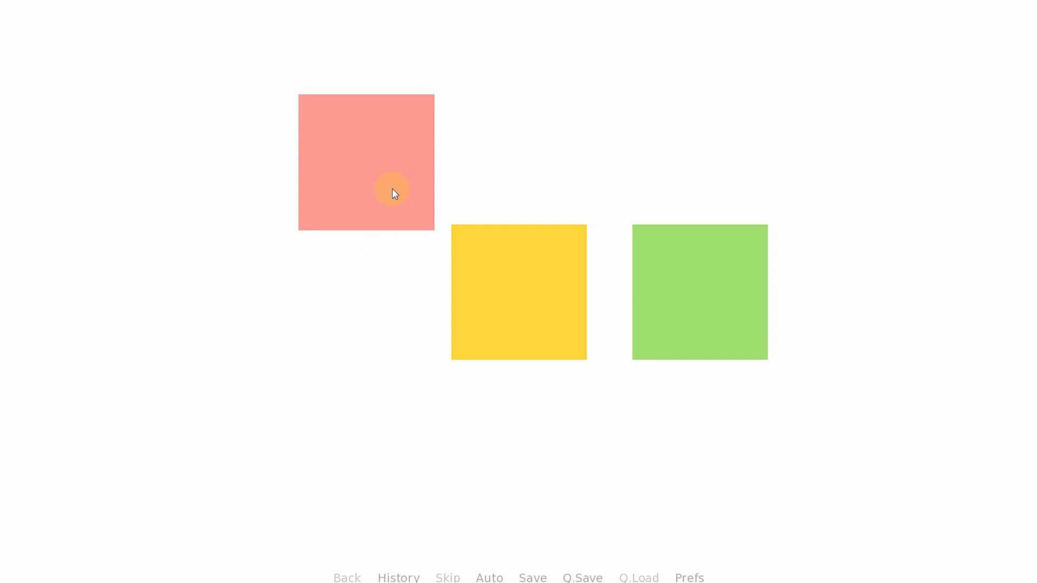
Move the pink square around, then drop it over the gap between the yellow and green squares.
{"action": "left_click_drag", "start_coordinate": [393, 189], "coordinate": [654, 134]}
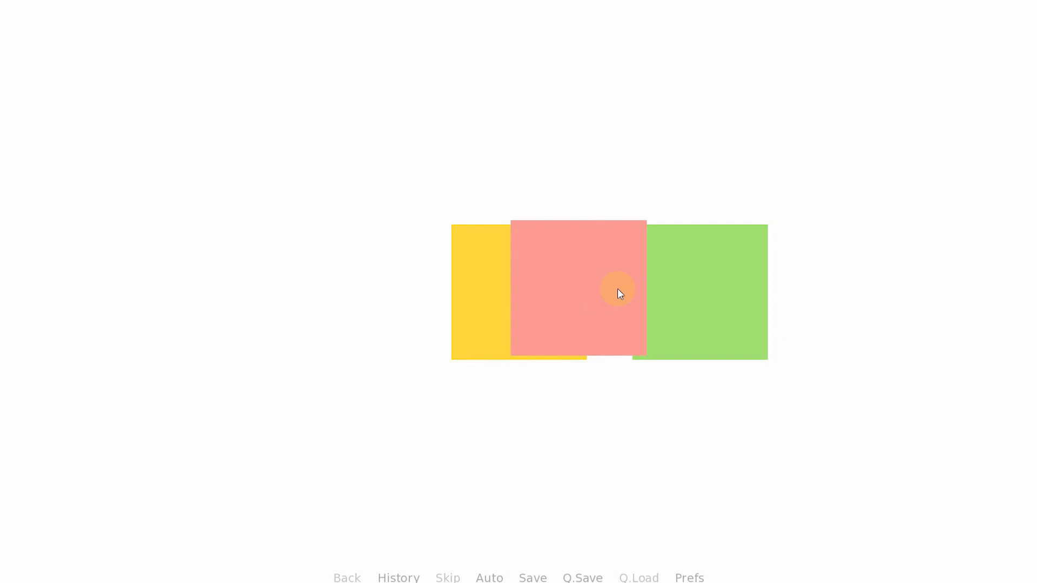
{"action": "left_click_drag", "start_coordinate": [619, 293], "coordinate": [622, 137]}
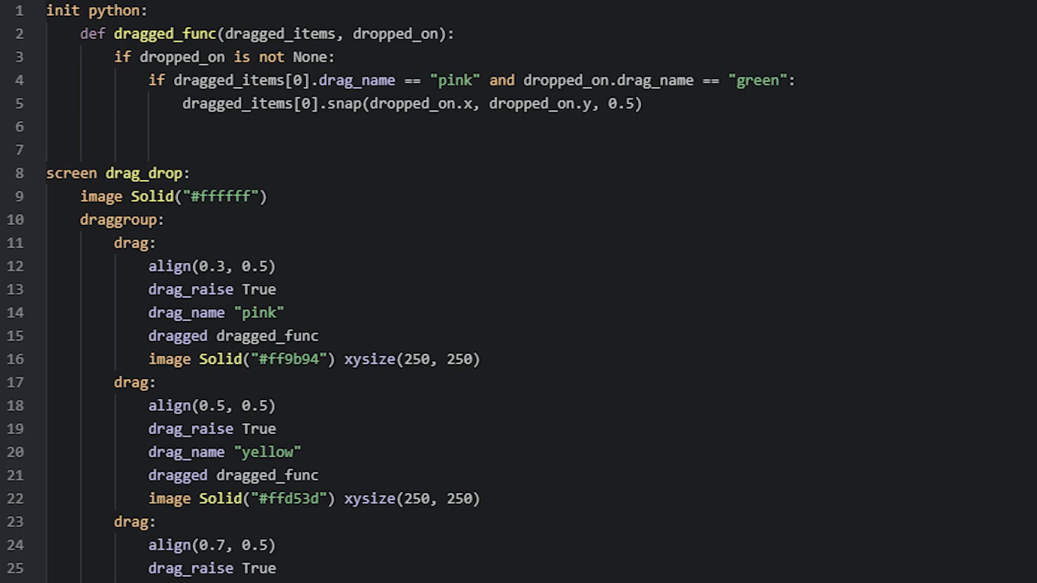
Review the snap code in dragged_func and relaunch the Ren'Py project.
{"action": "double_click", "coordinate": [616, 103]}
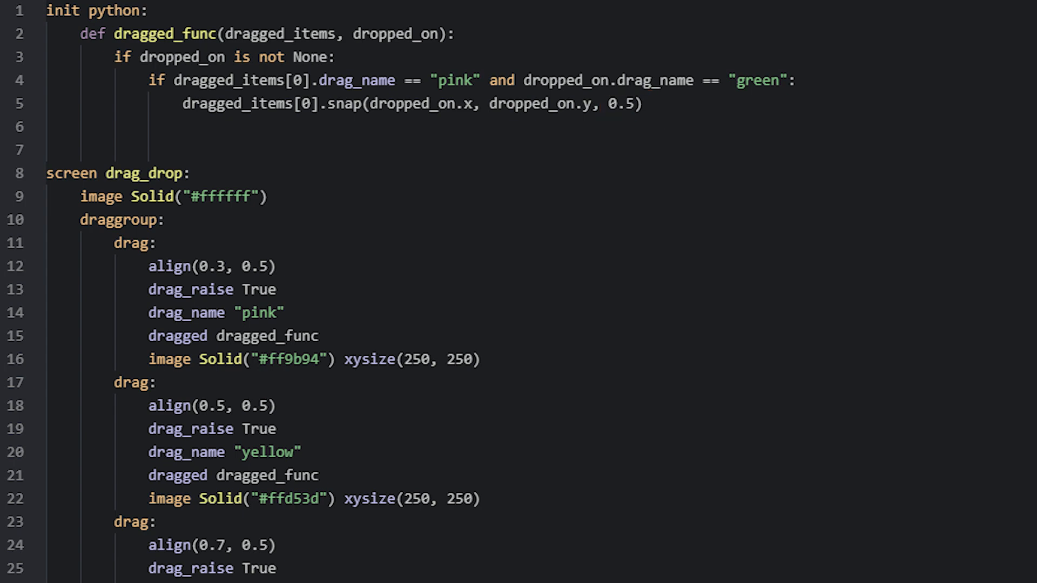
{"action": "scroll", "scroll_direction": "down", "scroll_amount": 3}
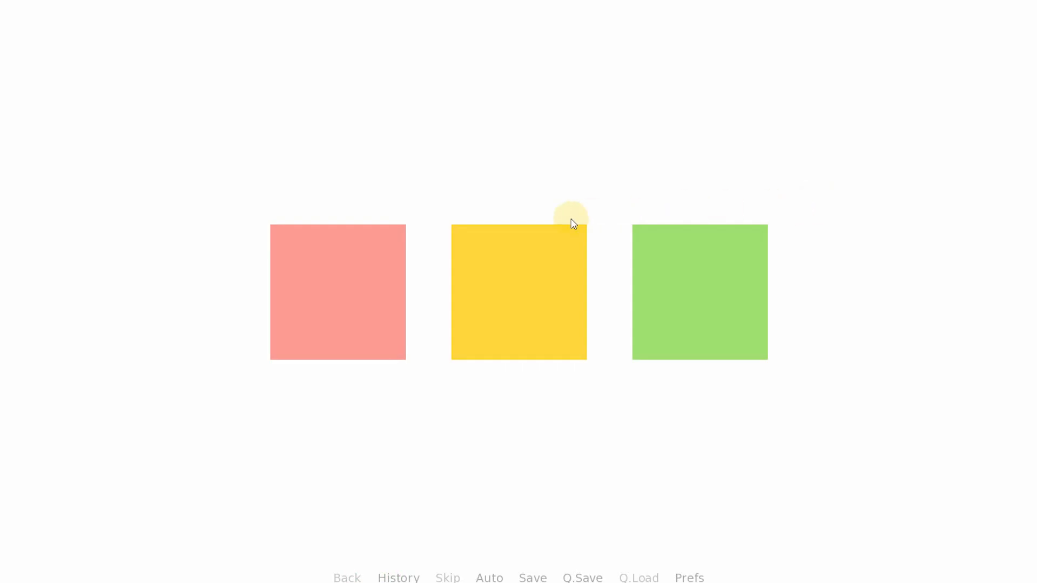
Drop the pink square onto the green square to test the snap.
{"action": "left_click_drag", "start_coordinate": [337, 290], "coordinate": [717, 359]}
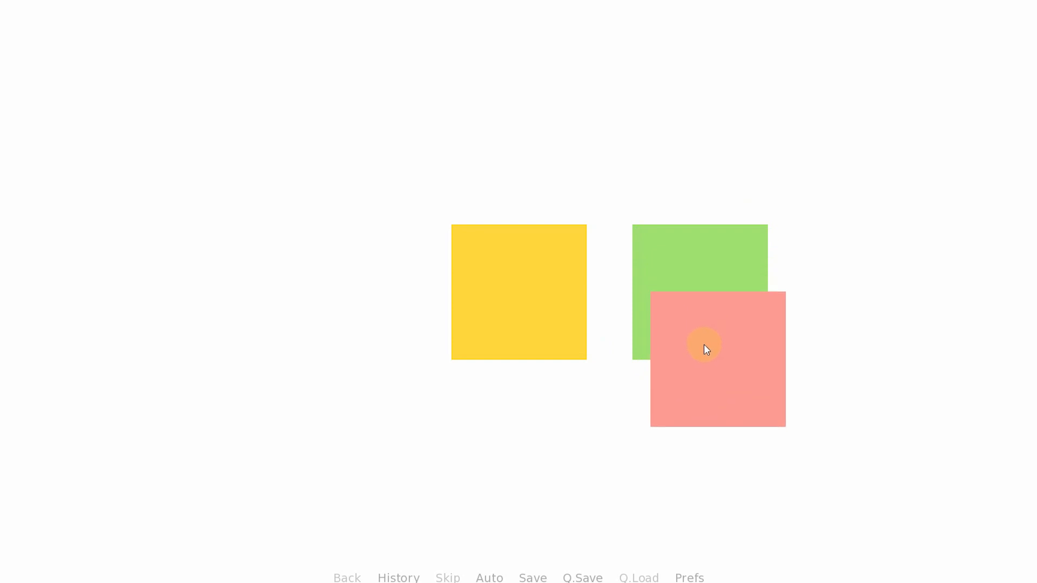